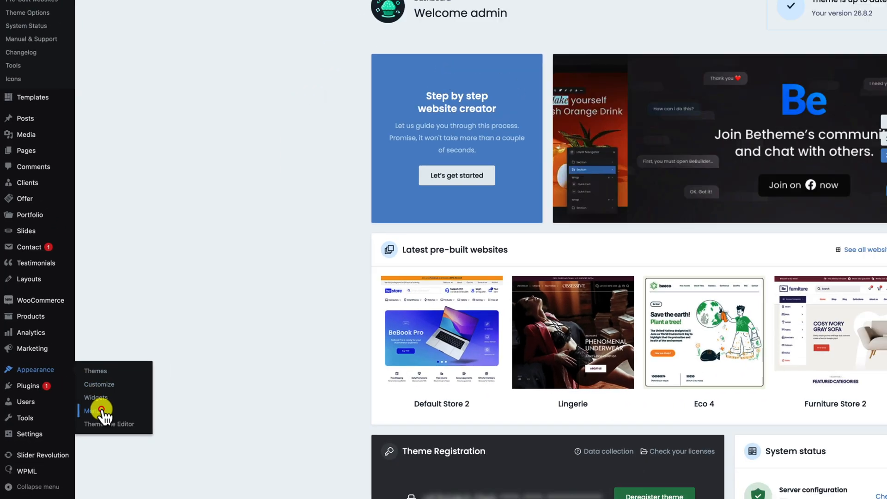
Step: Go to the Menus editor under Appearance to edit the Main menu
left_click(91, 410)
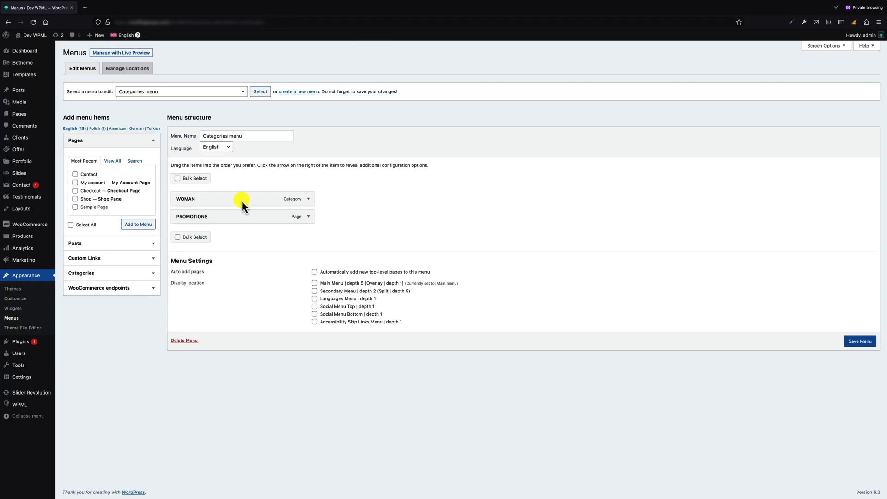
mouse_move(316, 95)
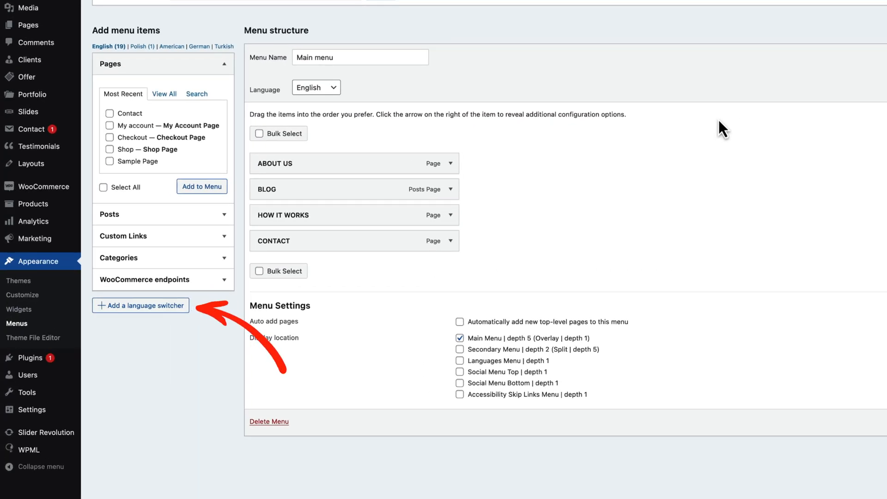
Step: Add a WPML language switcher to the Main menu, positioned as last item, styled as a dropdown
left_click(140, 305)
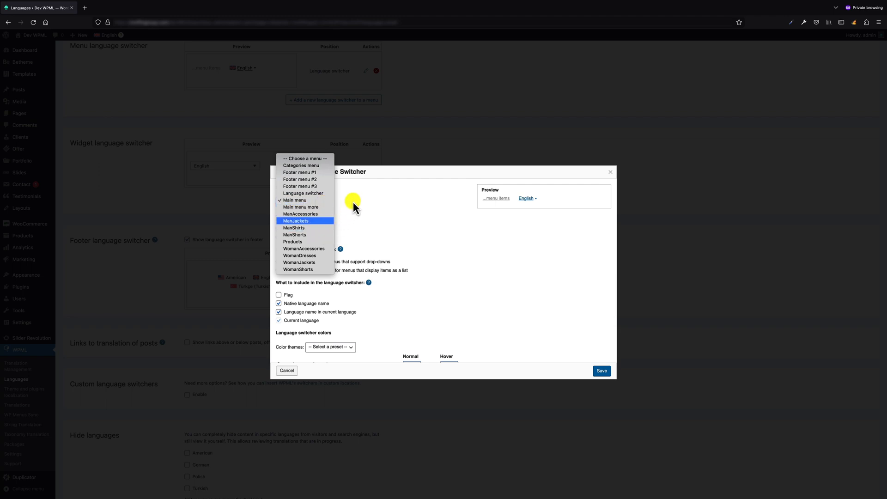
left_click(294, 200)
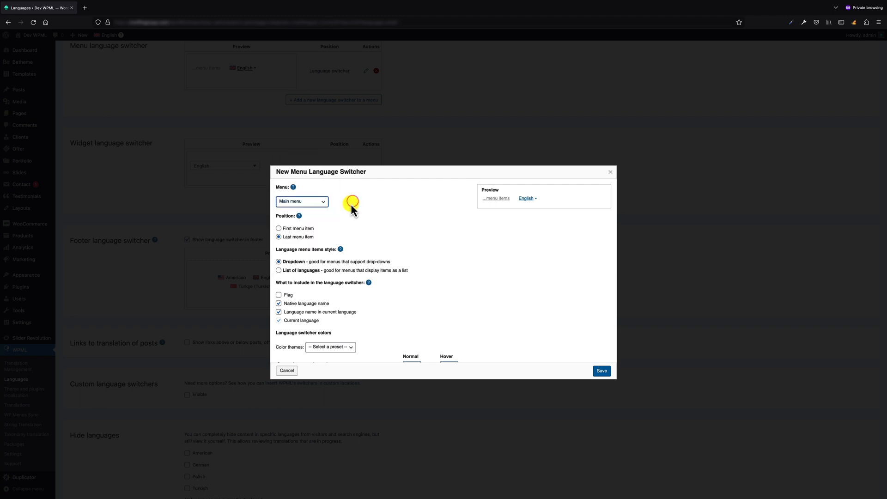
left_click(278, 228)
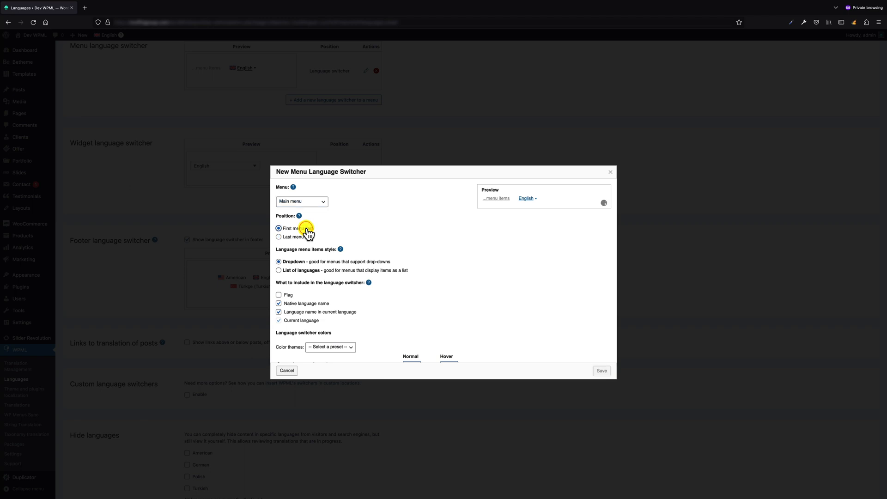
left_click(279, 236)
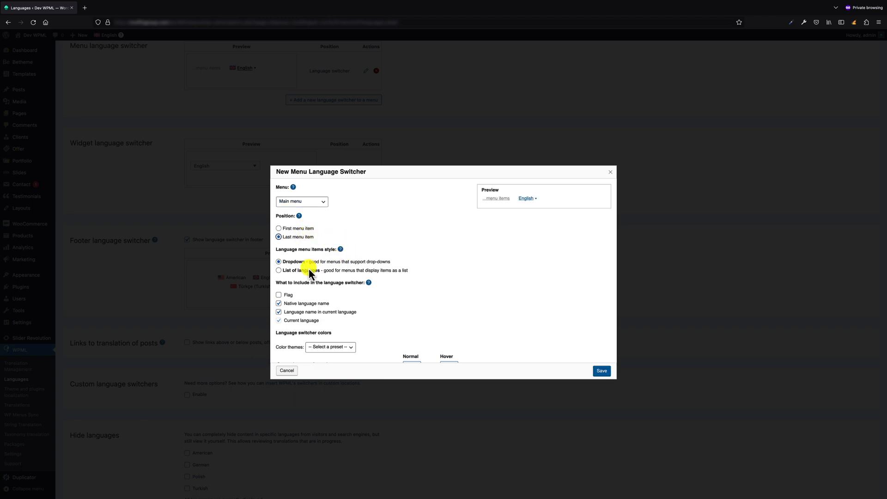
left_click(278, 271)
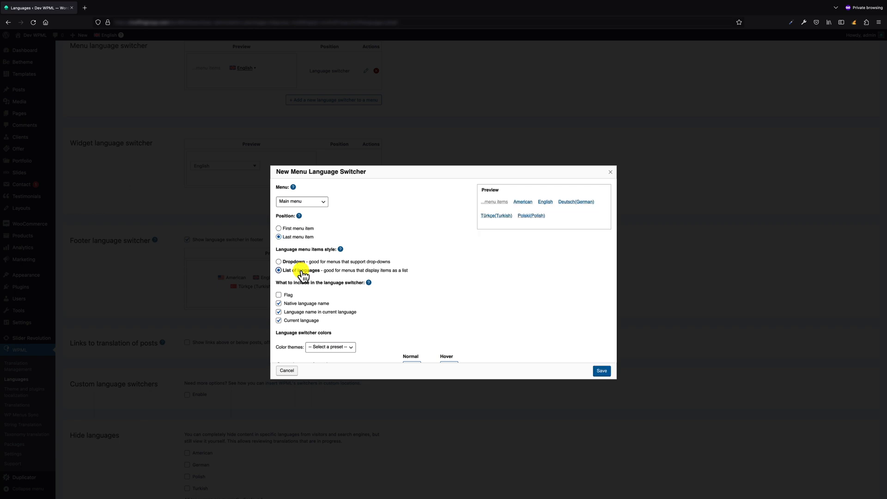
left_click(278, 261)
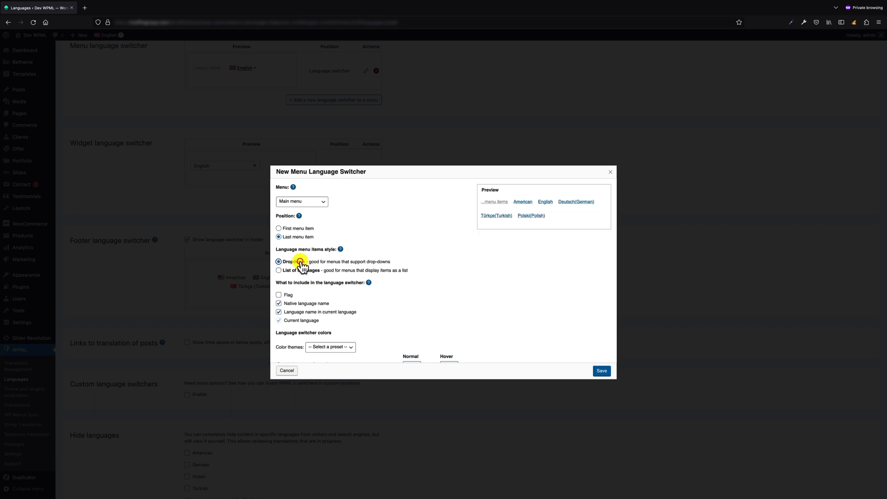
left_click(278, 262)
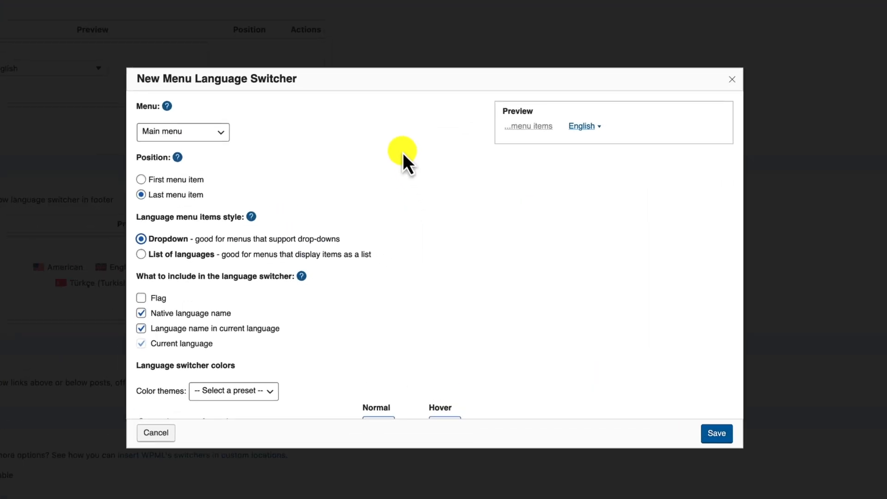
Step: Enable the flag beside English in the switcher and save it to the Main menu
left_click(140, 297)
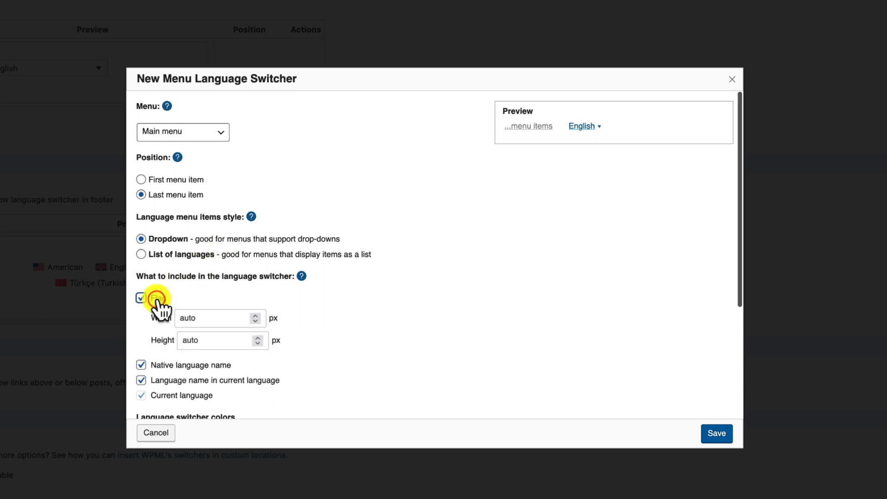
left_click(140, 299)
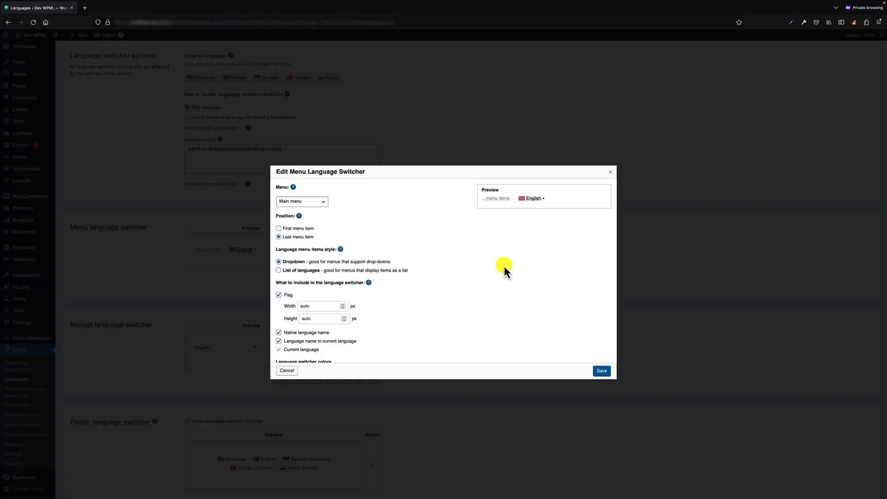
left_click(601, 371)
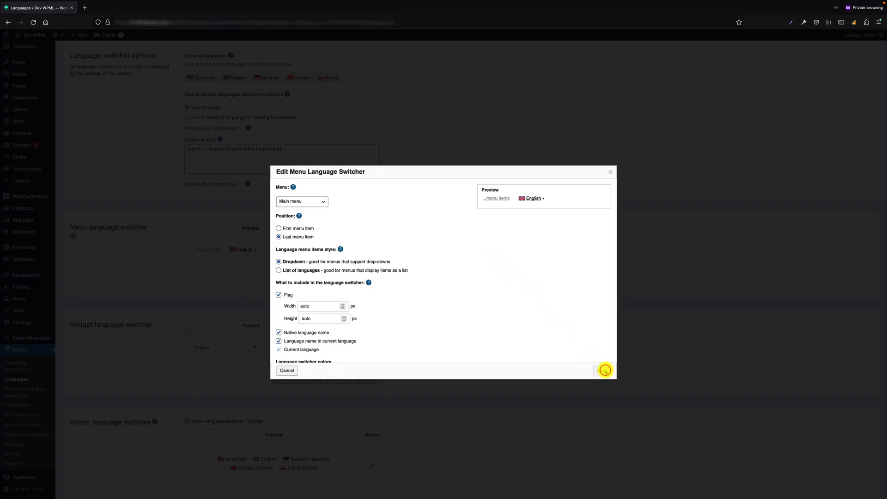
left_click(604, 369)
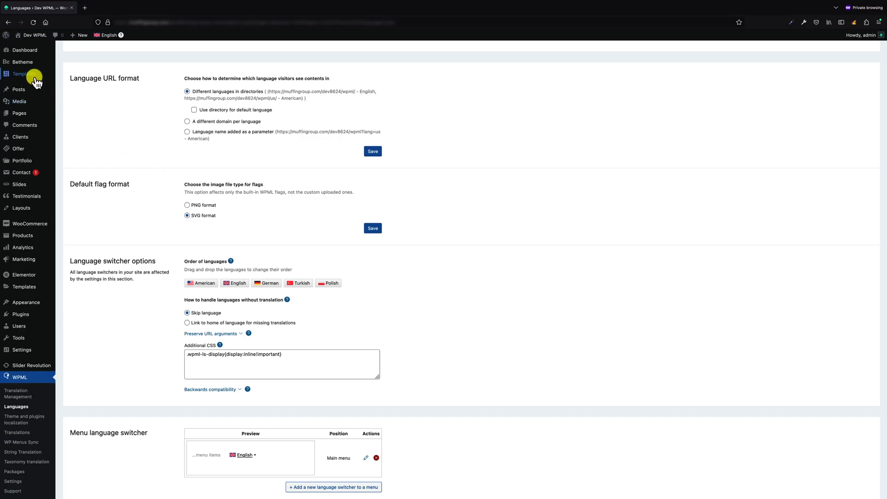
Step: Edit the ClothingStore2-header-template from Betheme Templates with BeBuilder
left_click(24, 74)
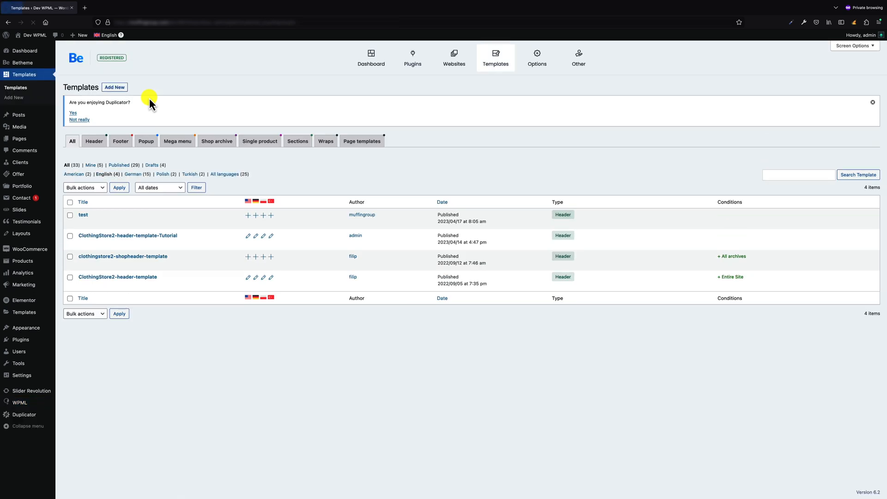
scroll("down", 3)
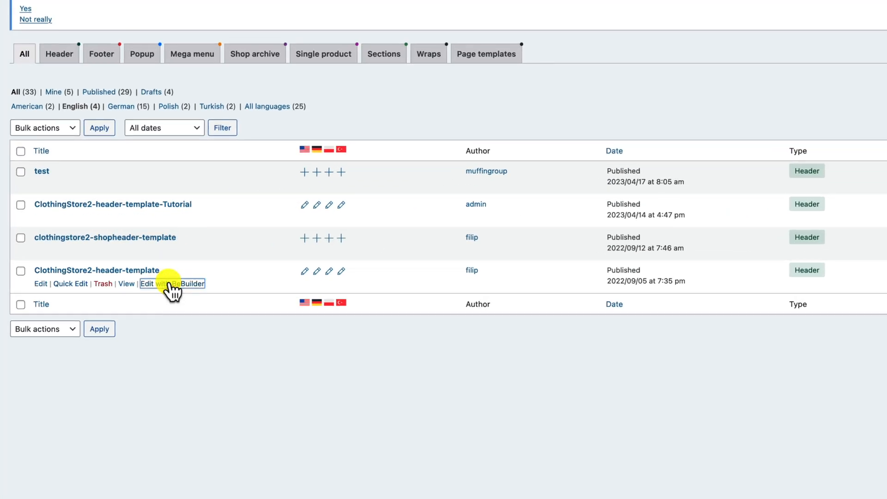
left_click(172, 284)
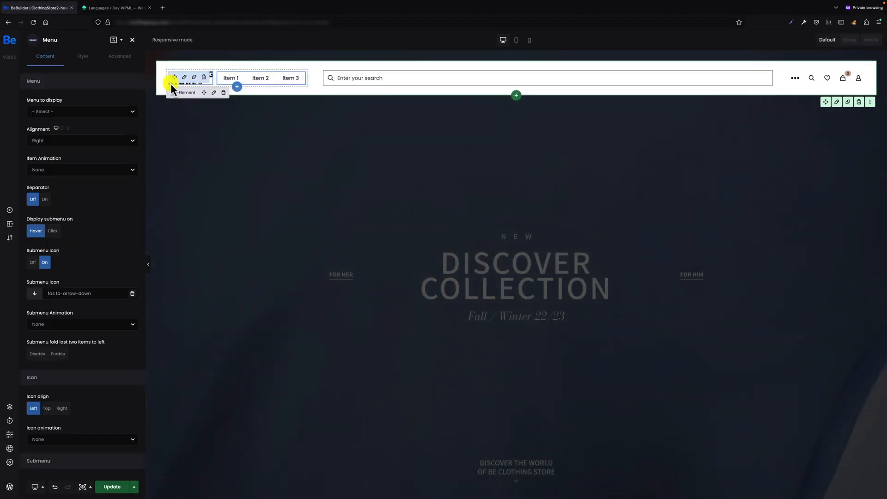
Step: Set the Menu element to display Main menu and the WPML Switcher element to Dropdown style
left_click(83, 112)
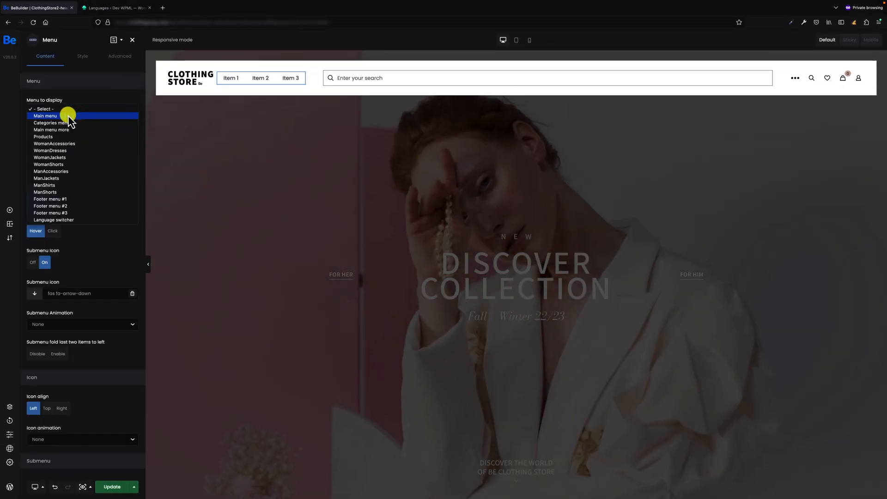
left_click(45, 115)
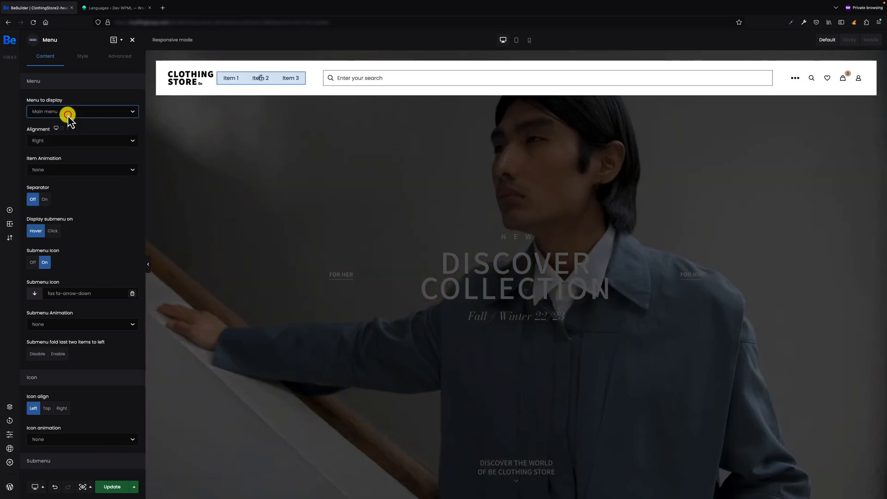
left_click(82, 111)
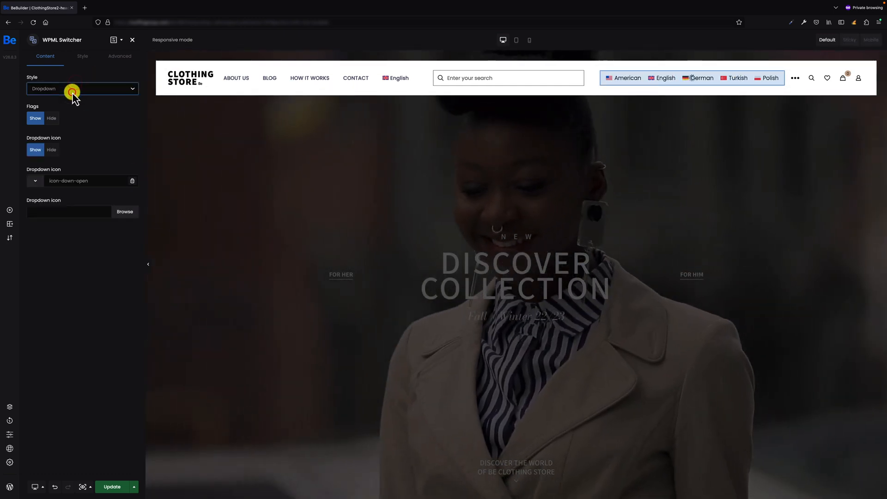
left_click(83, 56)
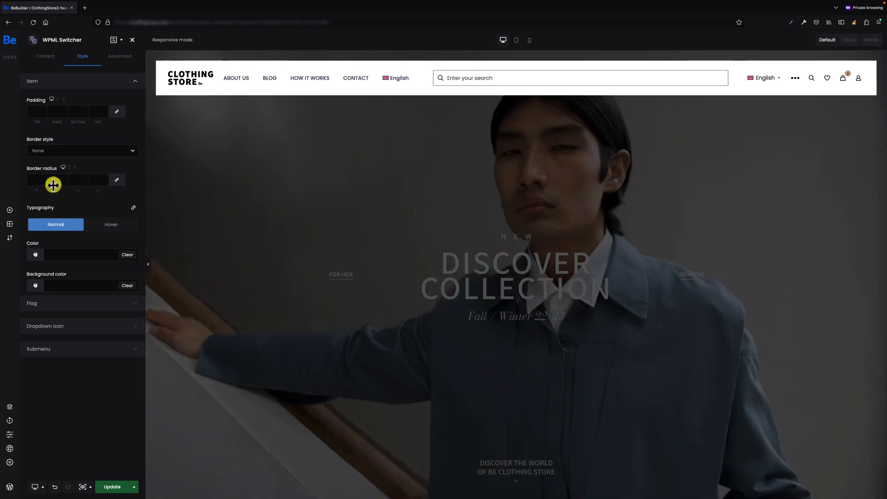